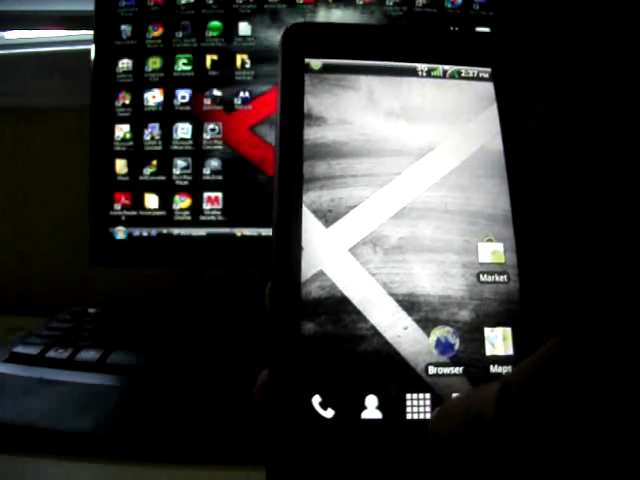
- Bring up the app drawer and scroll past Camera and Contacts toward the Bootstrap Recovery app
left_click(410, 408)
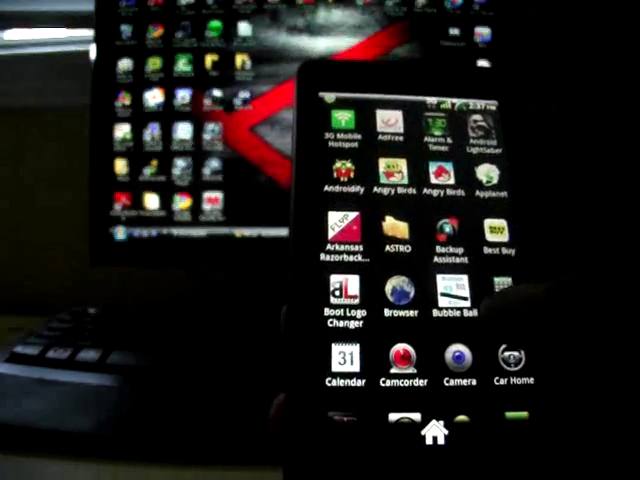
scroll("down", 3)
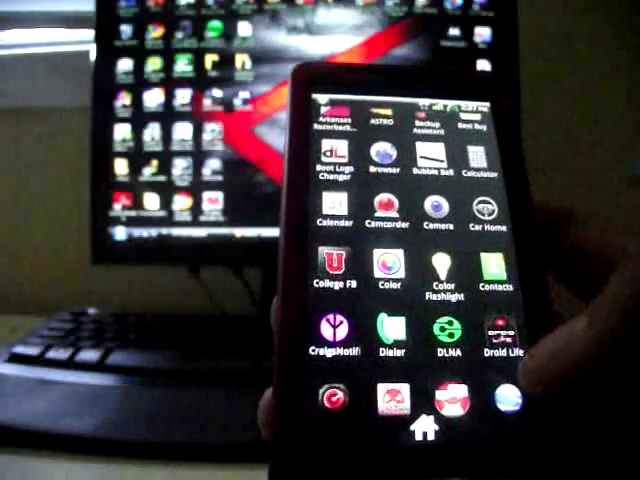